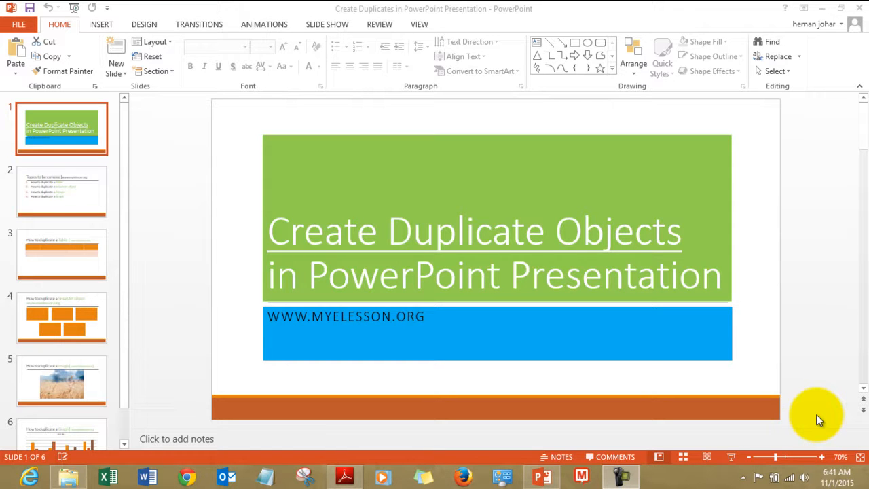
pyautogui.moveTo(65, 197)
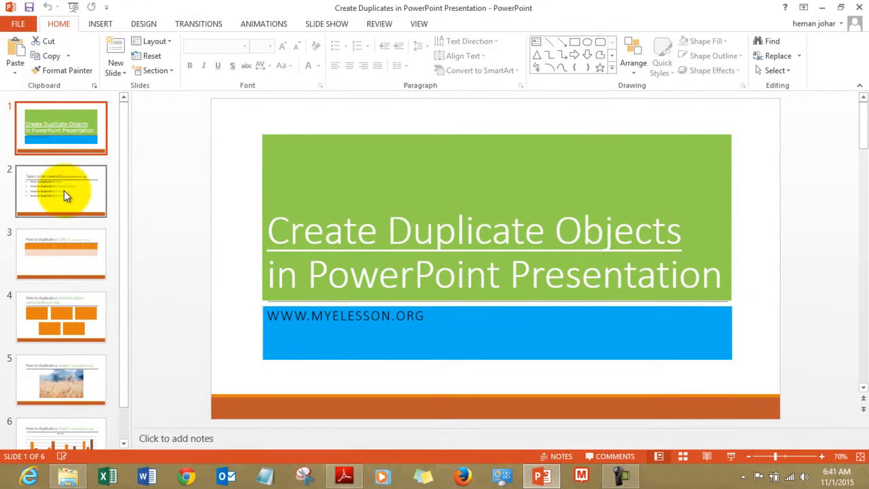
# Show slide 2 listing the four duplication topics: table, SmartArt, picture and graph.
pyautogui.click(61, 190)
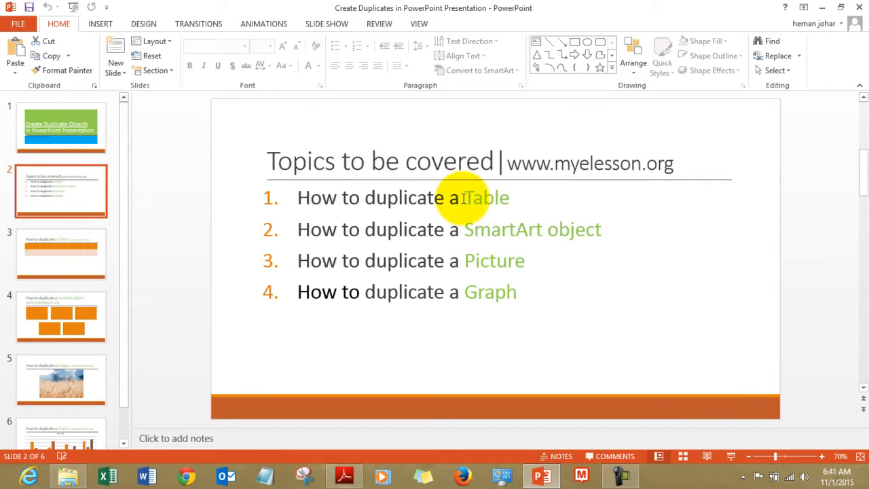
pyautogui.moveTo(494, 228)
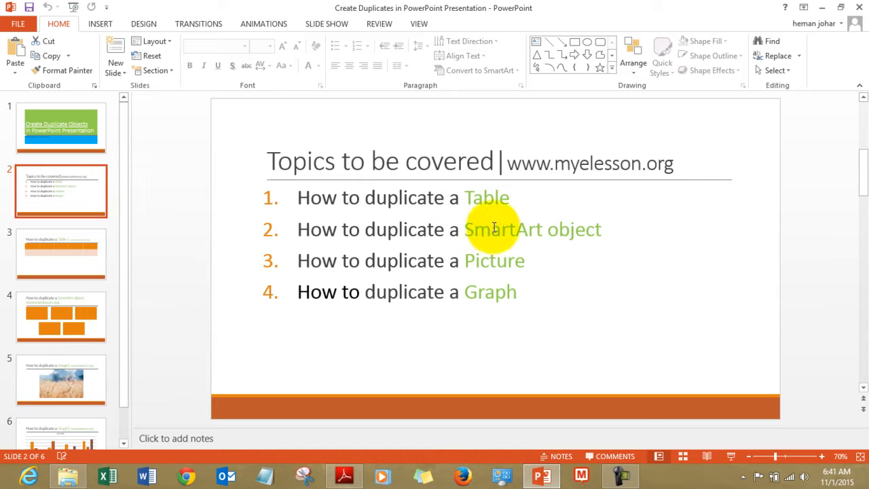
pyautogui.moveTo(502, 300)
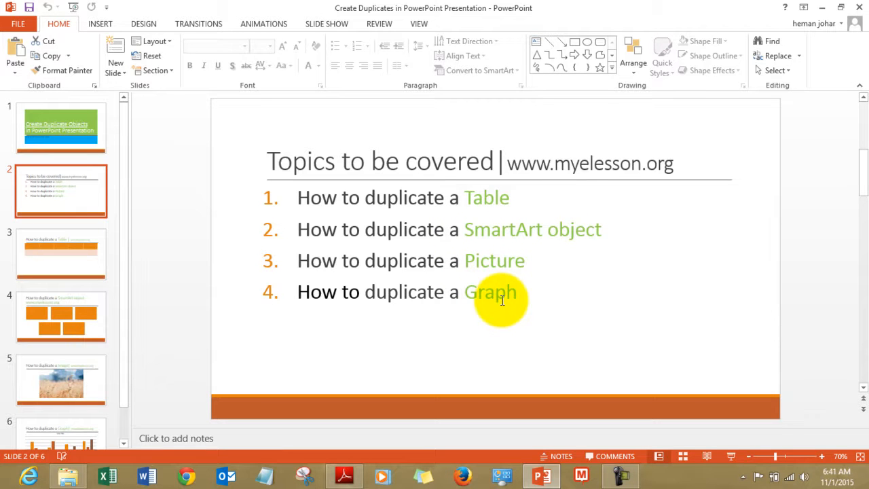
# Duplicate the orange table on slide 3 with Ctrl+D below the original, then move to slide 4.
pyautogui.click(61, 254)
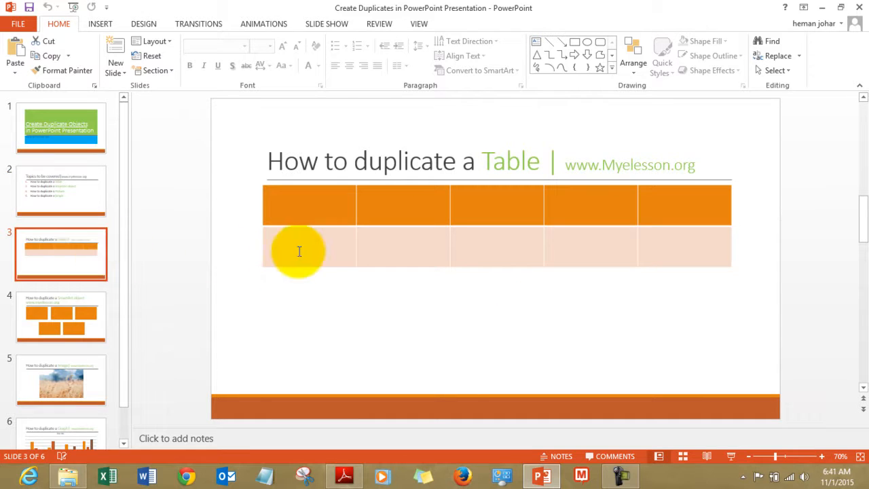
pyautogui.moveTo(321, 239)
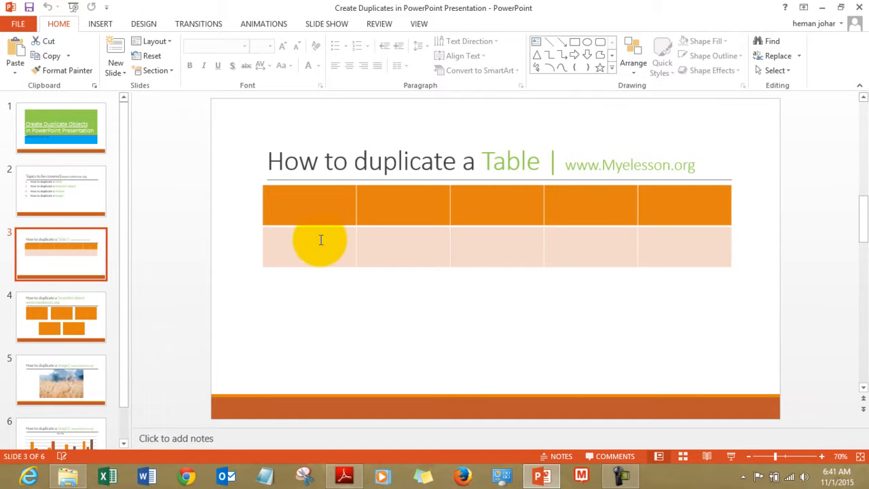
pyautogui.click(320, 206)
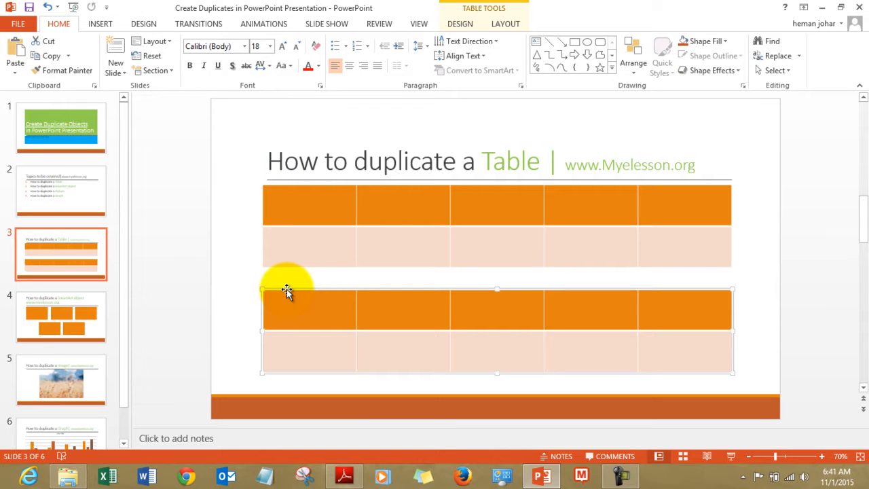
pyautogui.click(61, 318)
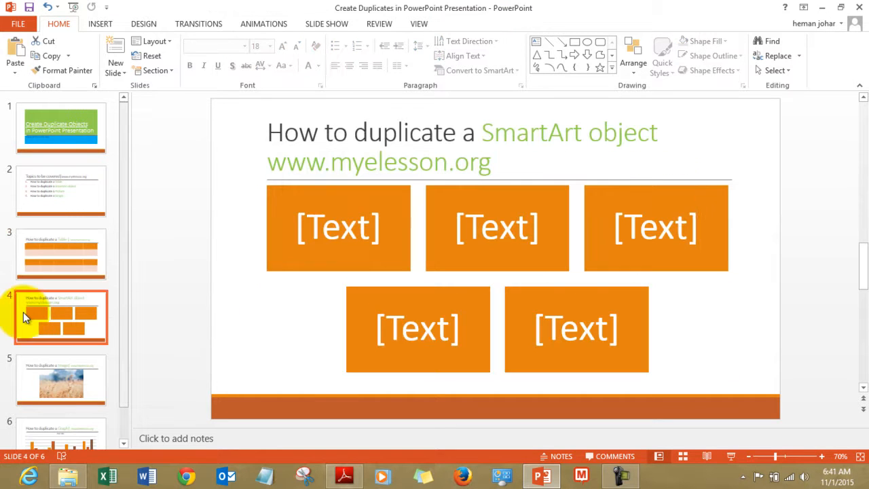
# Duplicate the five-box SmartArt with Ctrl+D as a second row, then go to the Image slide.
pyautogui.click(336, 227)
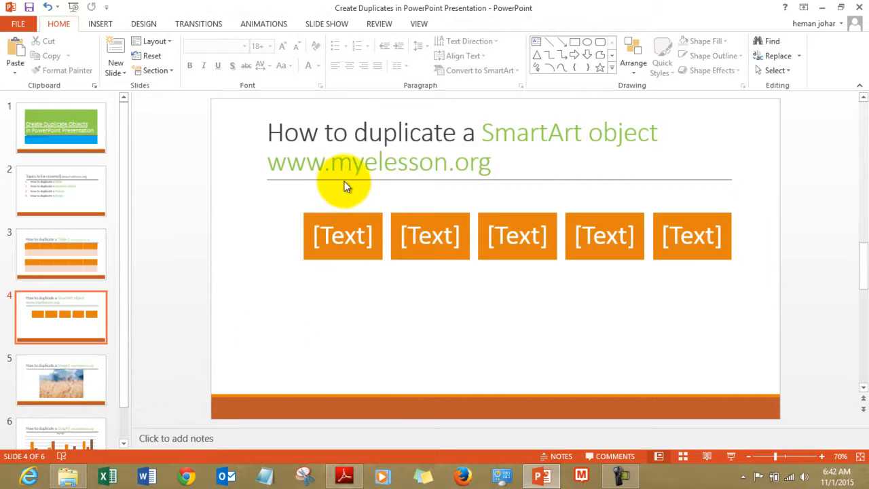
pyautogui.click(342, 197)
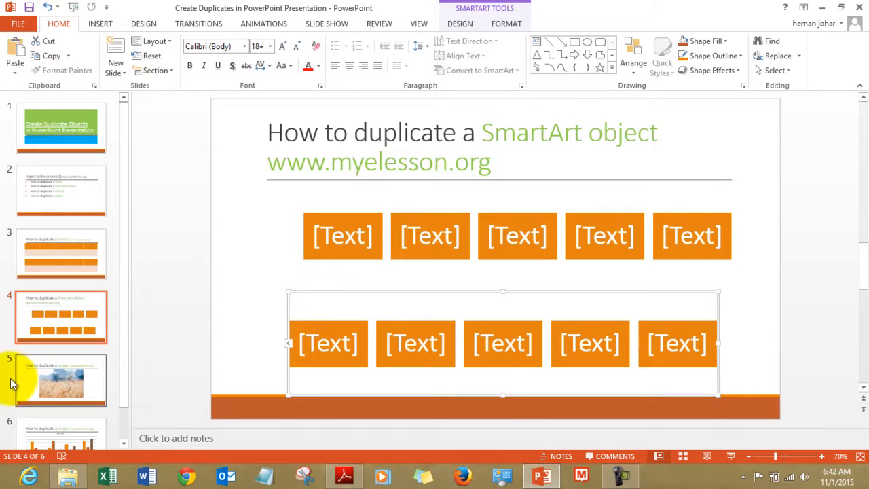
pyautogui.click(62, 380)
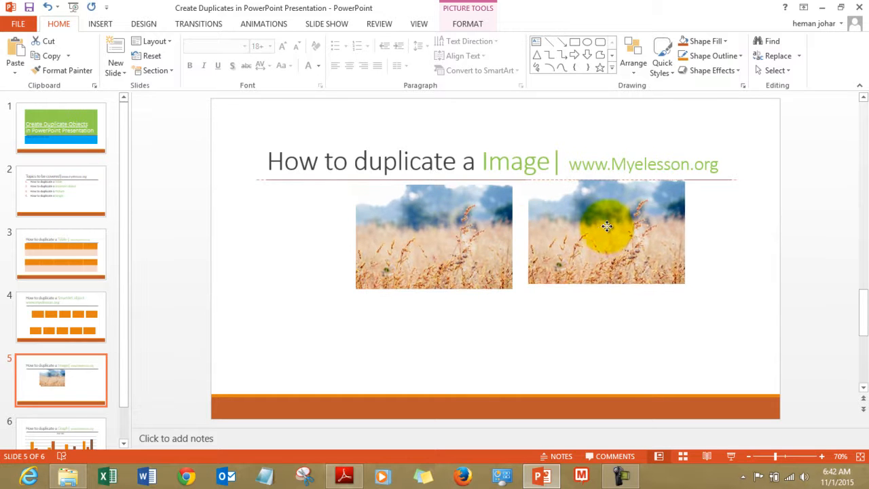
# Duplicate both wheat pictures together so four sit in a two-by-two grid.
pyautogui.click(604, 236)
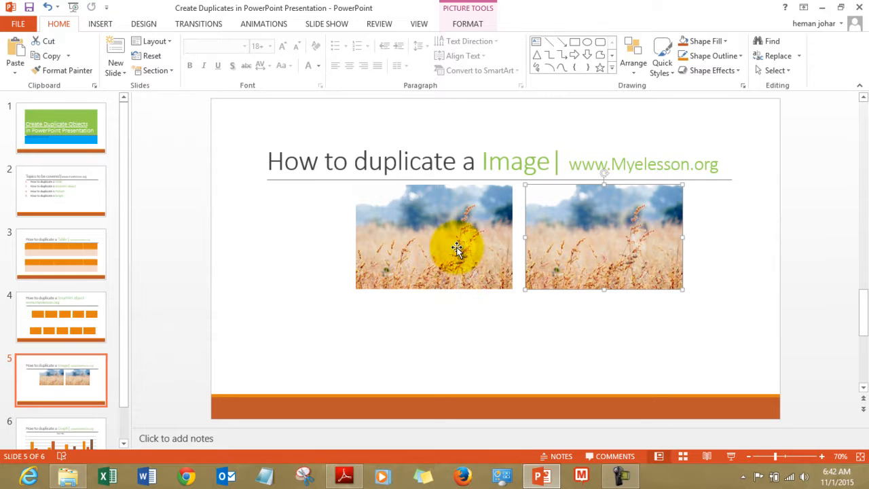
pyautogui.click(434, 238)
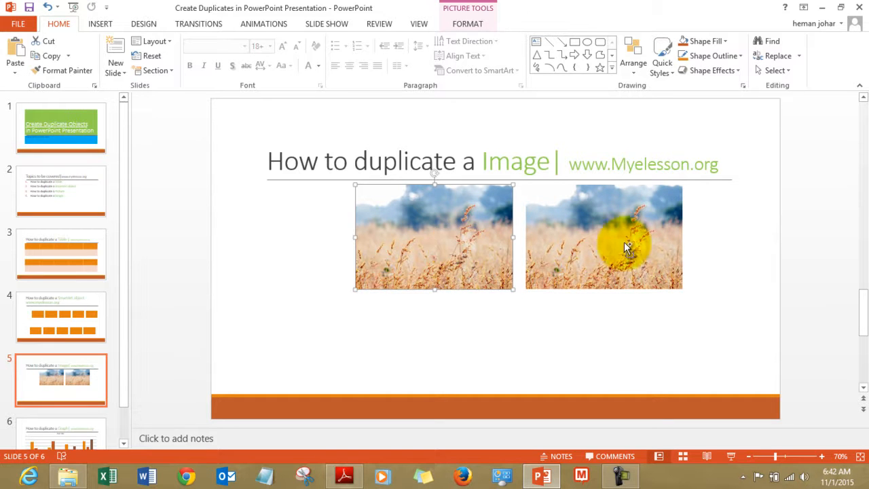
pyautogui.click(604, 242)
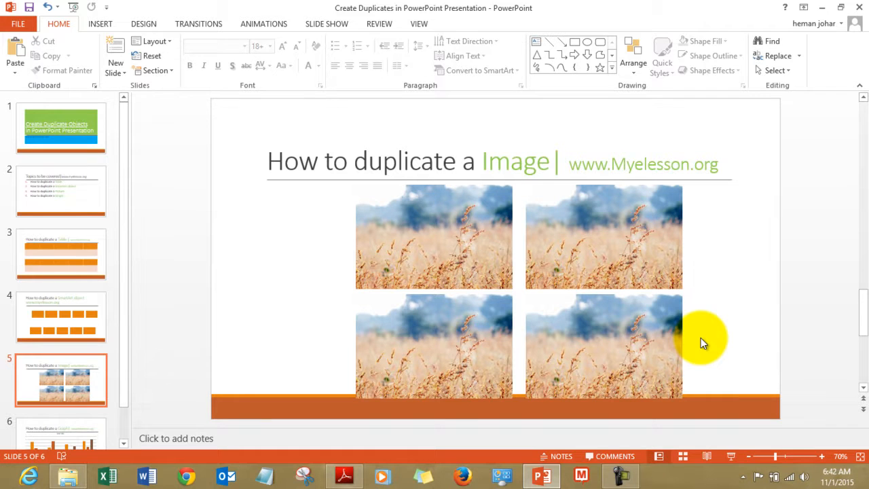
# Delete the three extra wheat pictures leaving one, then go to slide 6 with the bar chart.
pyautogui.click(602, 238)
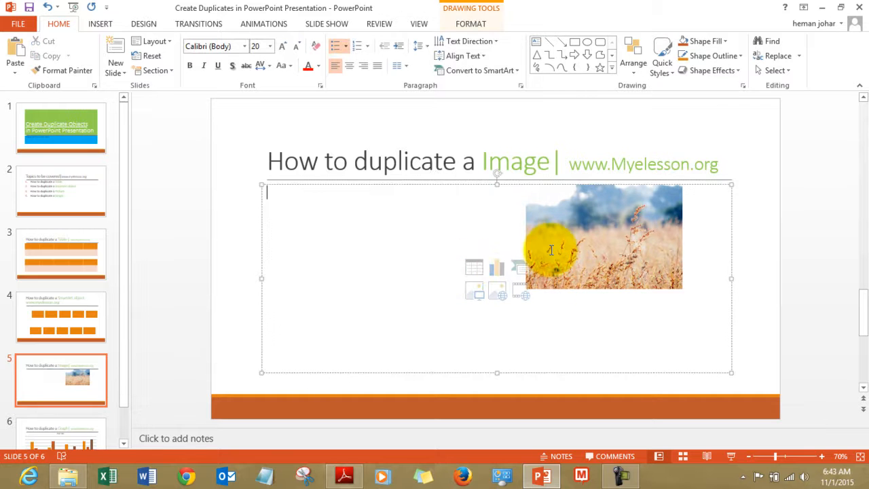
pyautogui.moveTo(600, 353)
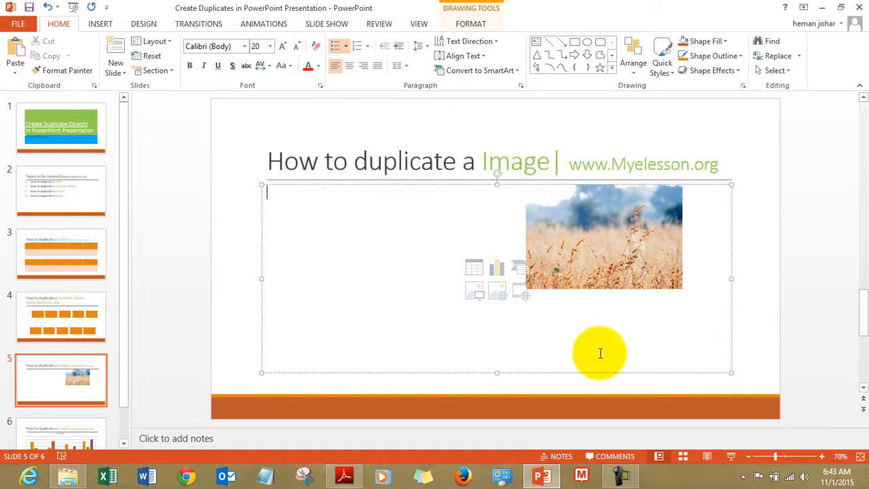
pyautogui.click(762, 242)
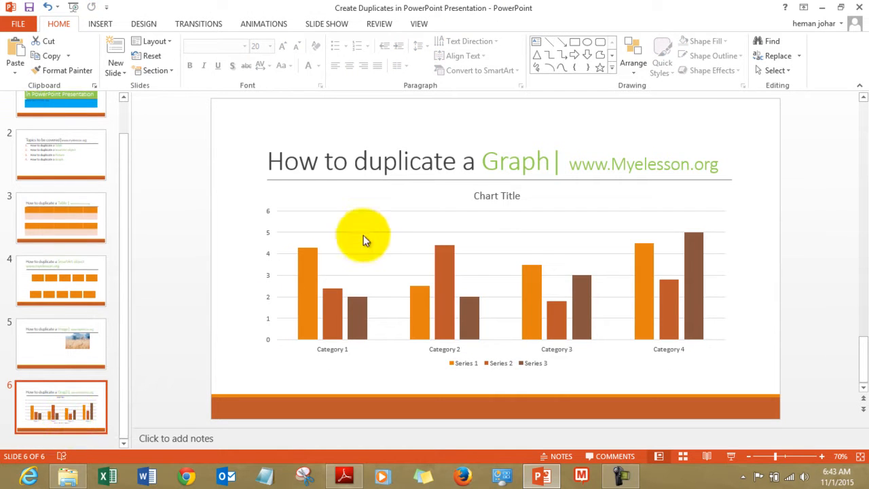
# Shrink the column chart and duplicate it with Ctrl+D, stacking the copy beneath.
pyautogui.click(364, 238)
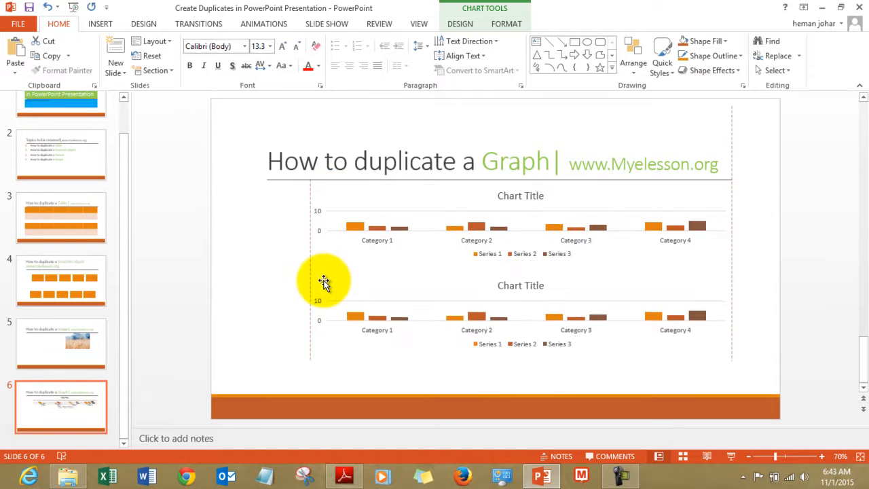
pyautogui.click(325, 281)
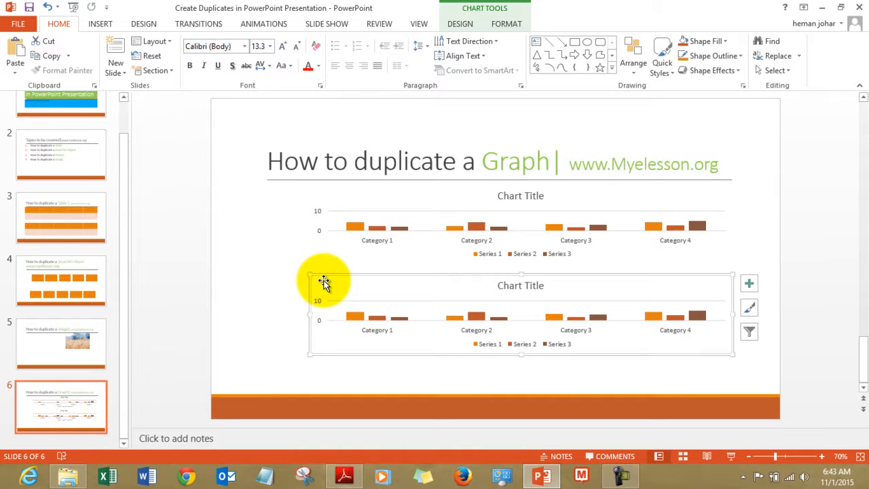